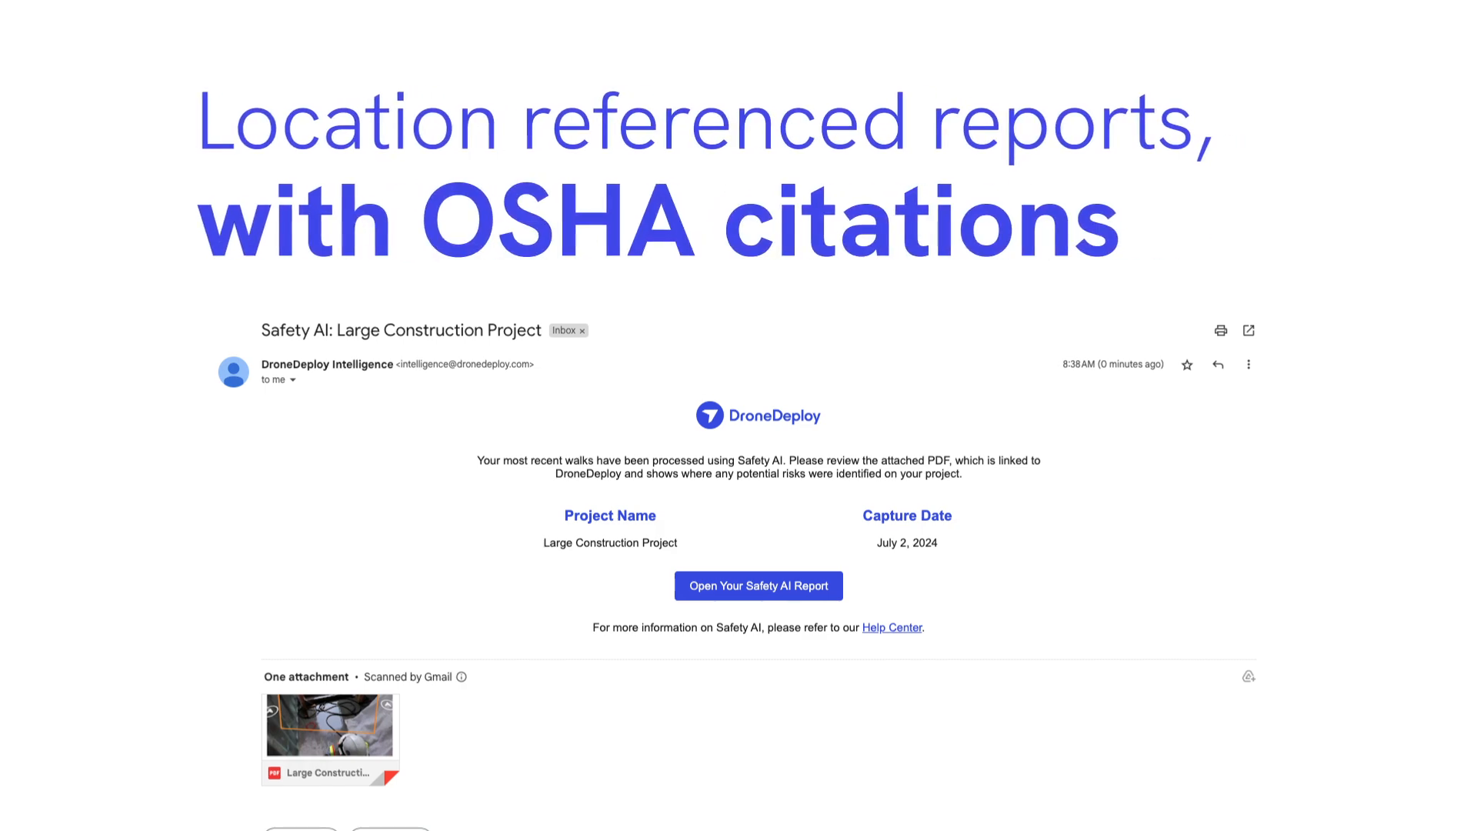
- Open the emailed Safety AI PDF report to the Slips & Trips risk page
left_click(756, 585)
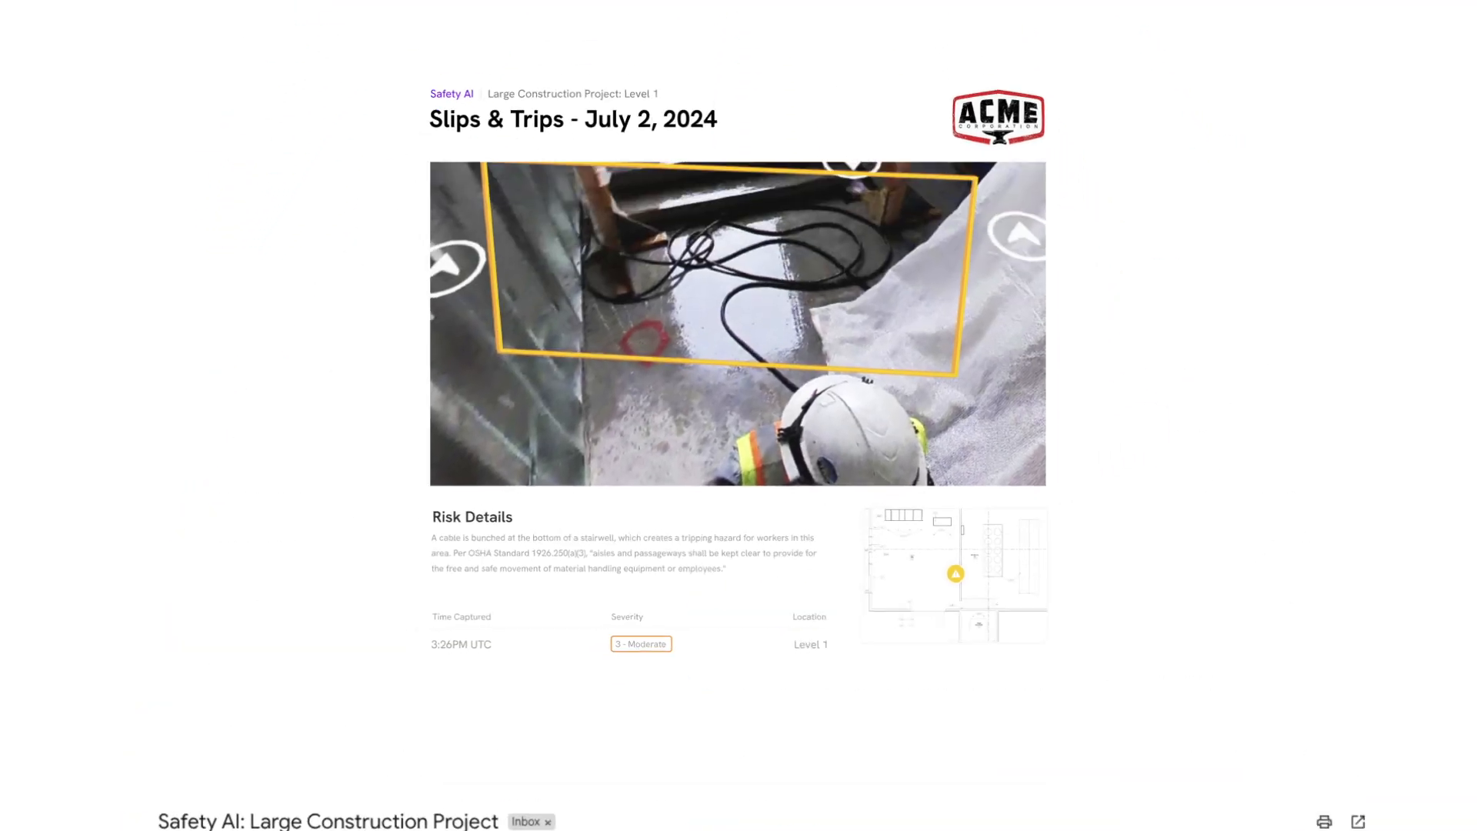